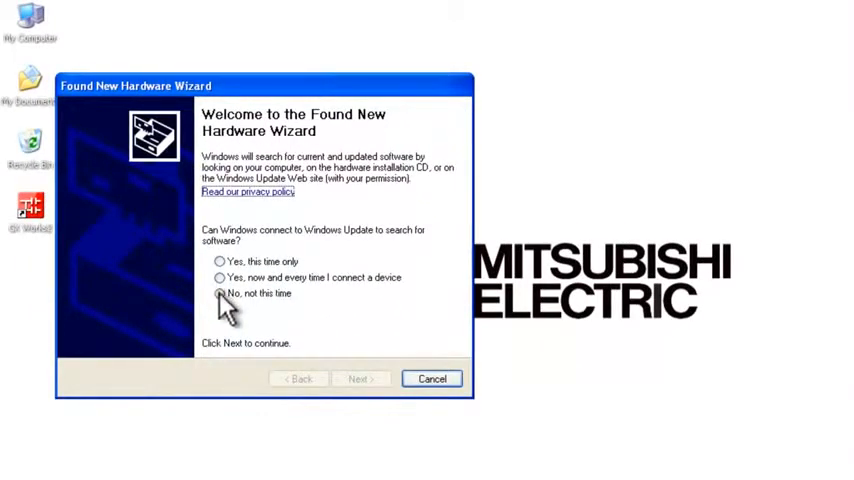
Decline Windows Update and choose 'Install from a list or specific location (Advanced)'
left_click(360, 378)
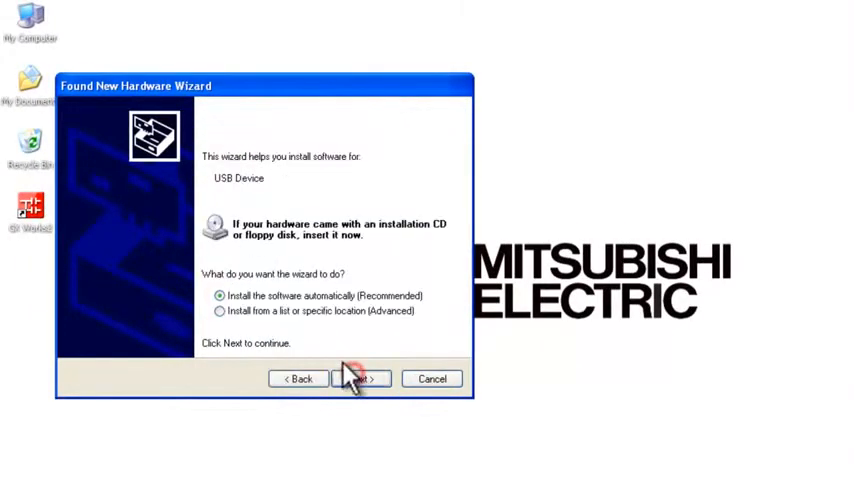
left_click(219, 311)
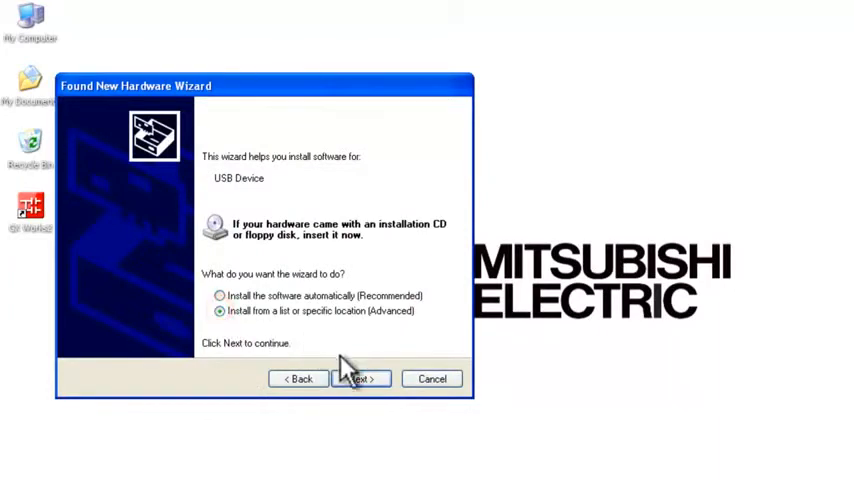
left_click(360, 378)
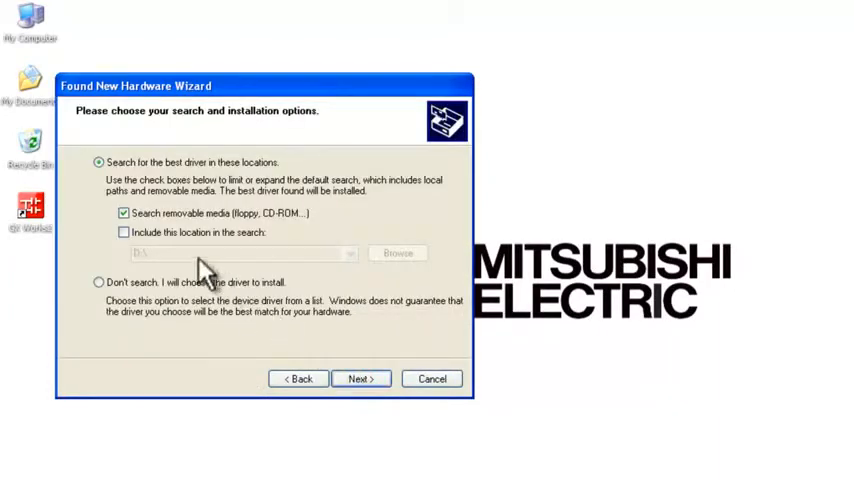
Turn off removable-media search, include a specific location, and browse for its folder
left_click(123, 232)
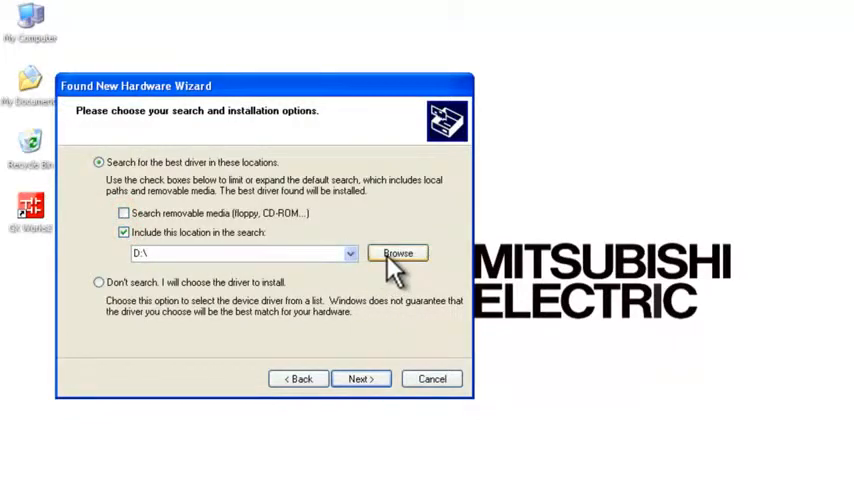
left_click(397, 252)
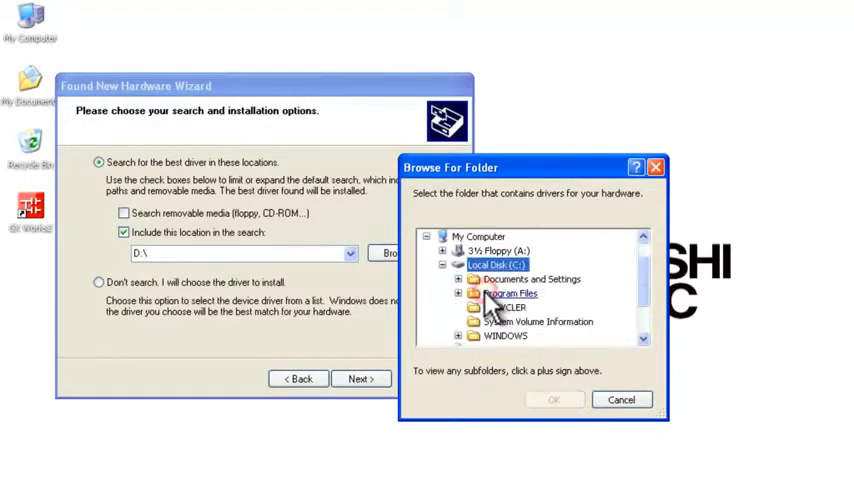
Choose C:\Program Files\MELSOFT\Easysocket\USBDrivers as the driver search folder
double_click(510, 293)
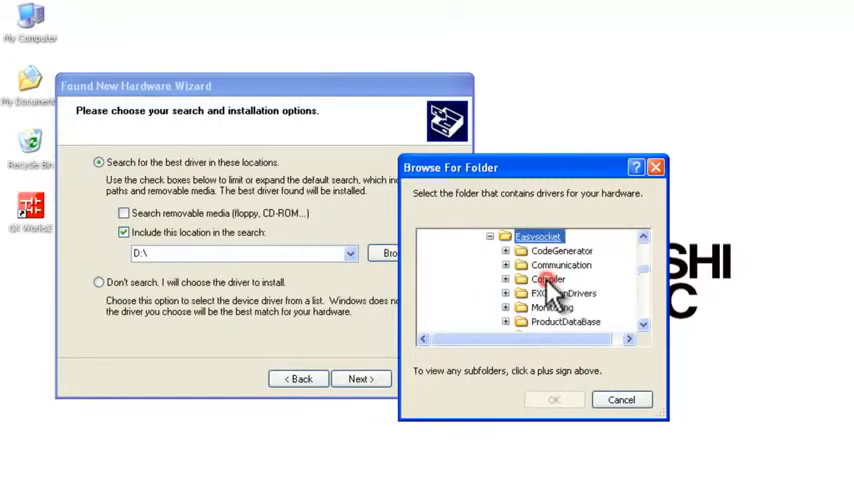
scroll("down", 3)
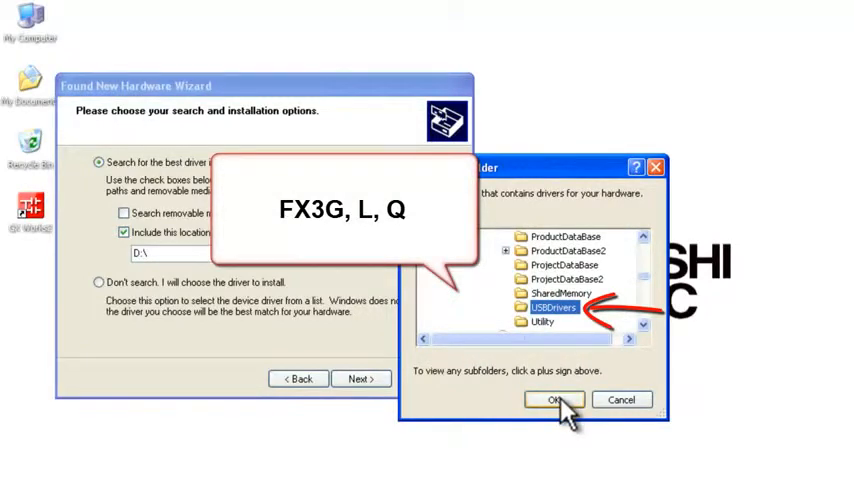
left_click(550, 400)
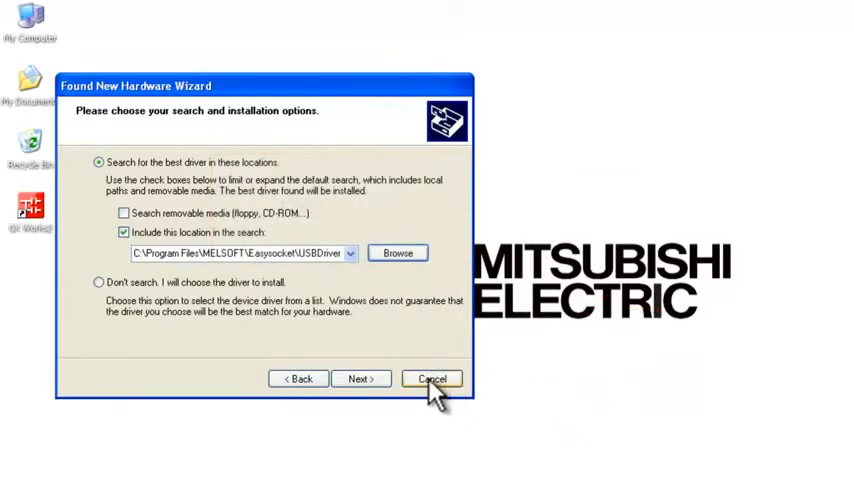
Install the MITSUBISHI Easysocket Driver past the Windows Logo warning and finish the wizard
left_click(360, 379)
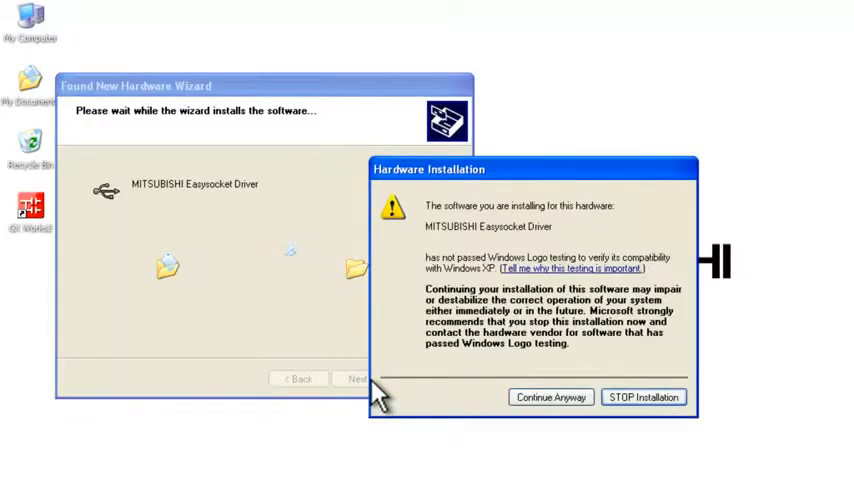
left_click(550, 397)
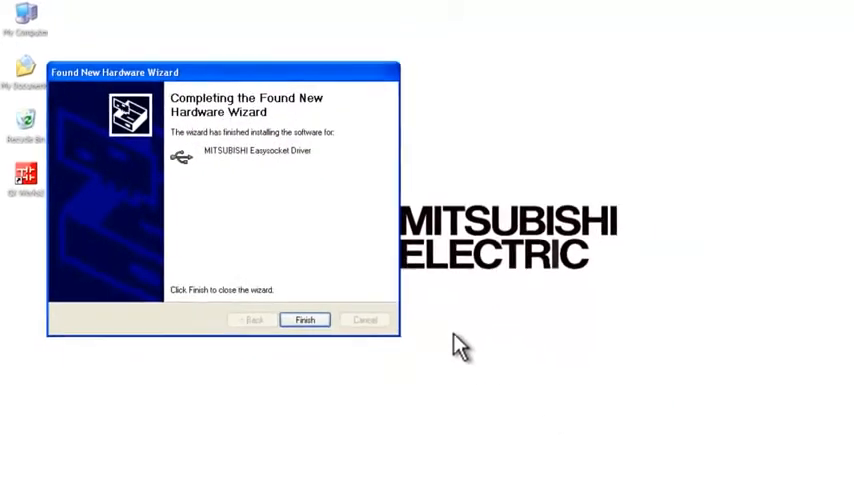
left_click(305, 319)
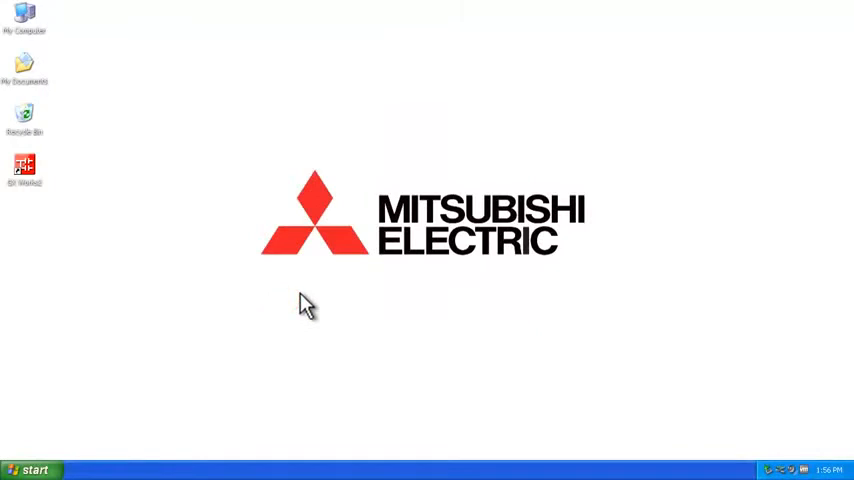